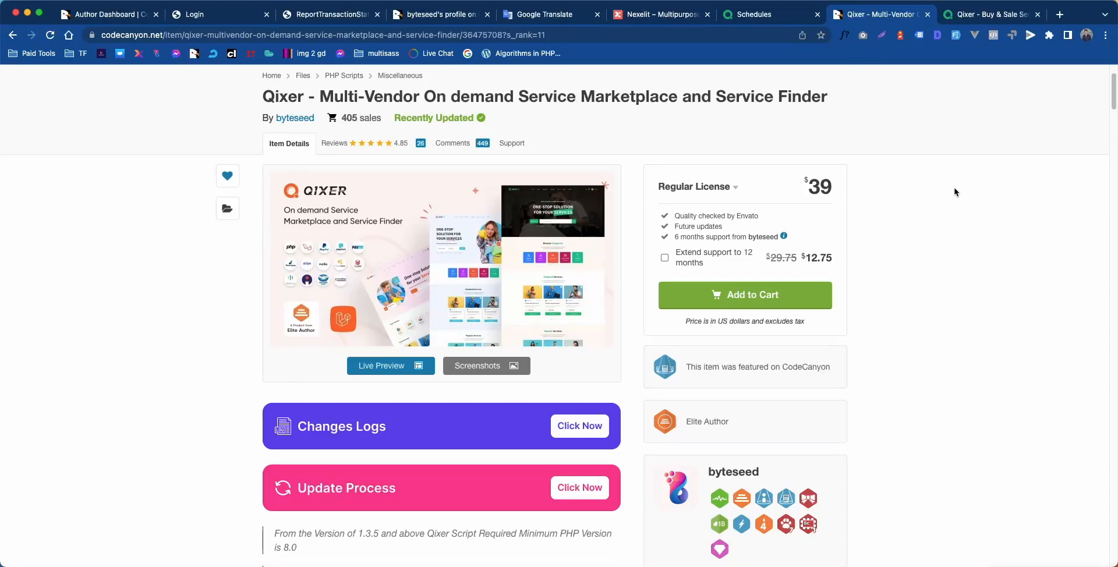
{"action": "mouse_move", "coordinate": [951, 185]}
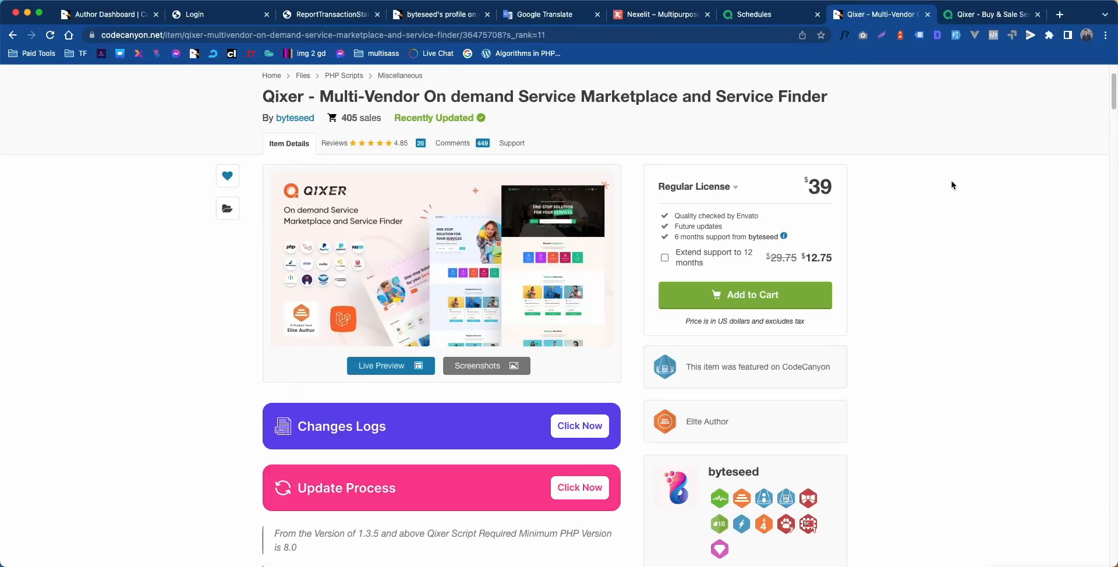
{"action": "mouse_move", "coordinate": [946, 176]}
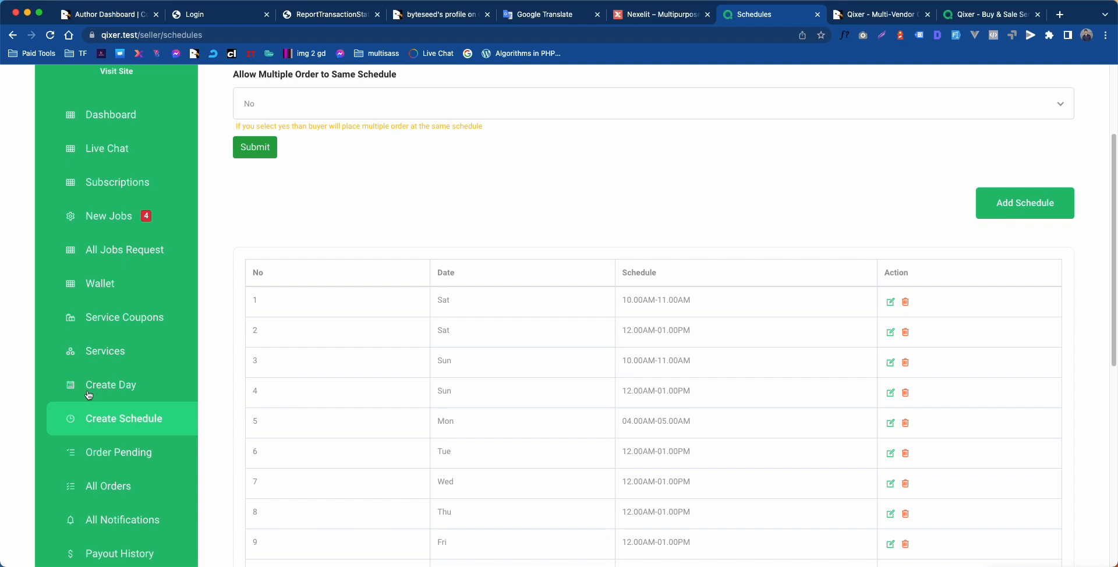
{"action": "mouse_move", "coordinate": [111, 384]}
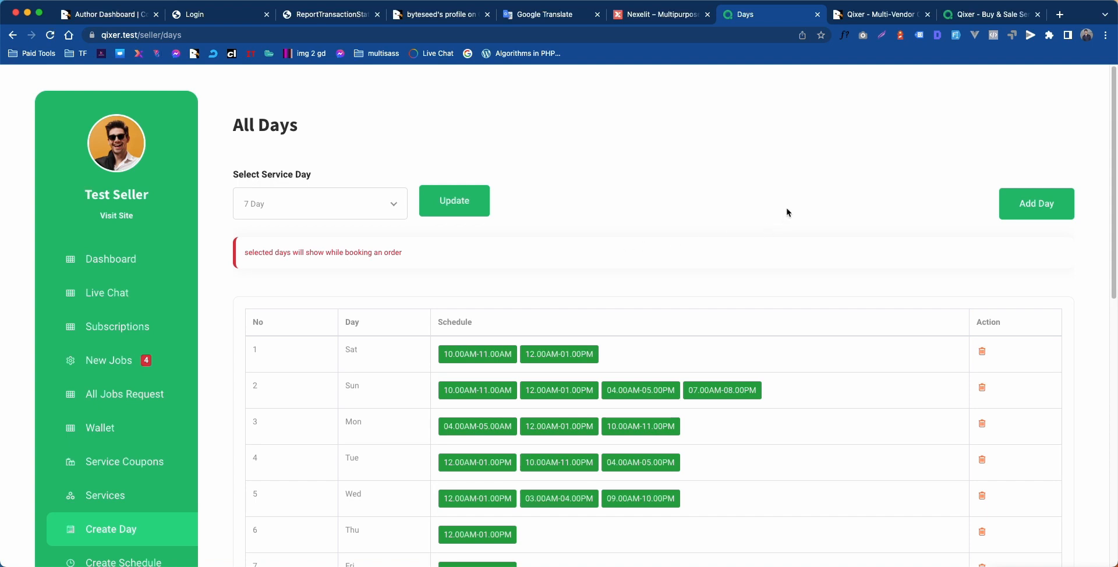
{"action": "mouse_move", "coordinate": [847, 207]}
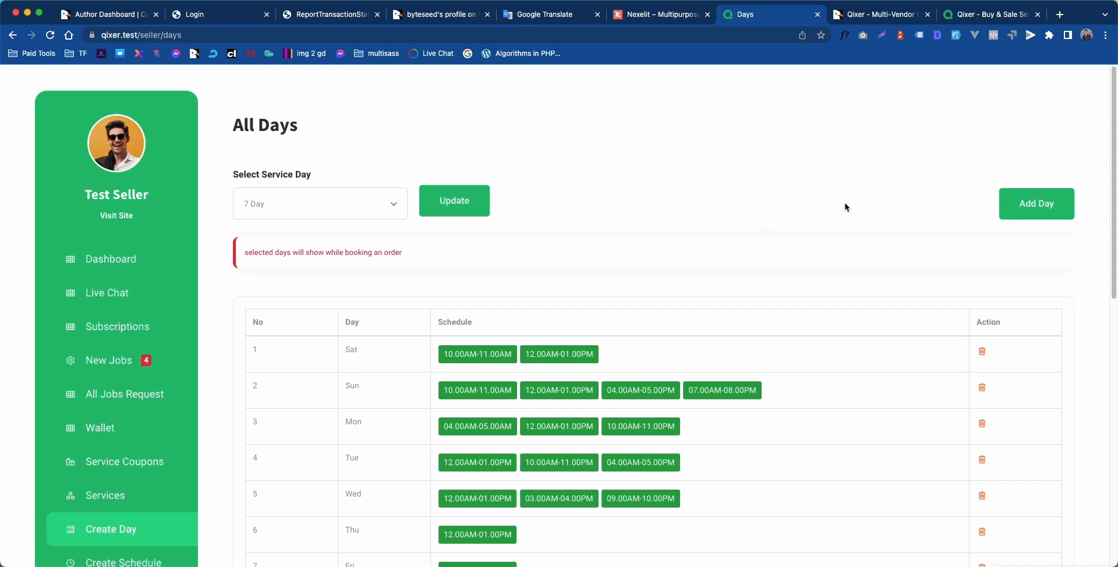
{"action": "mouse_move", "coordinate": [1037, 204]}
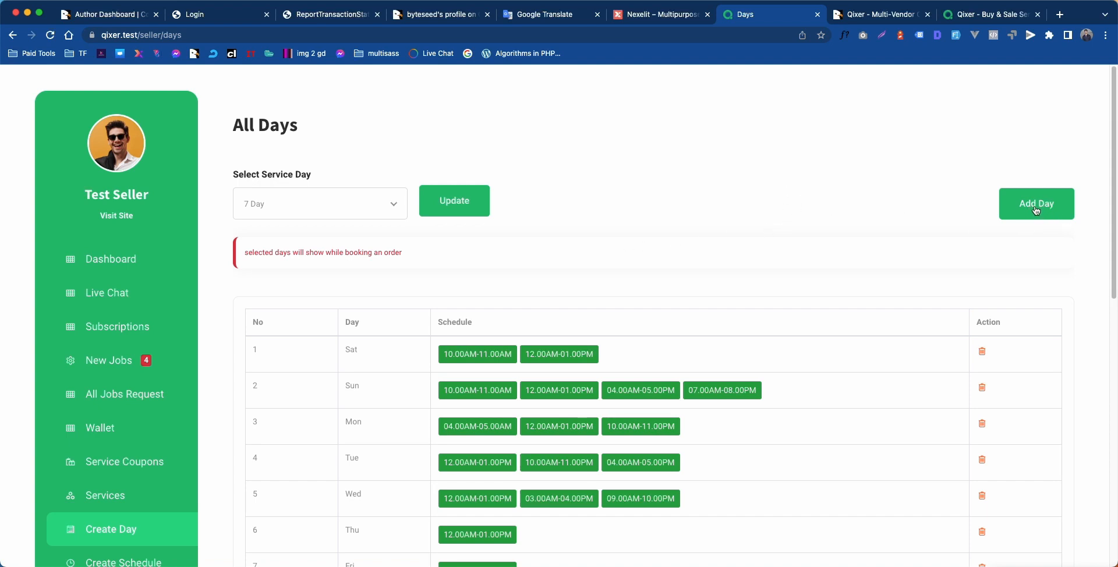
Submit Saturday as a new service day, which is rejected with a 'Day Already Exists' warning.
{"action": "left_click", "coordinate": [1036, 203]}
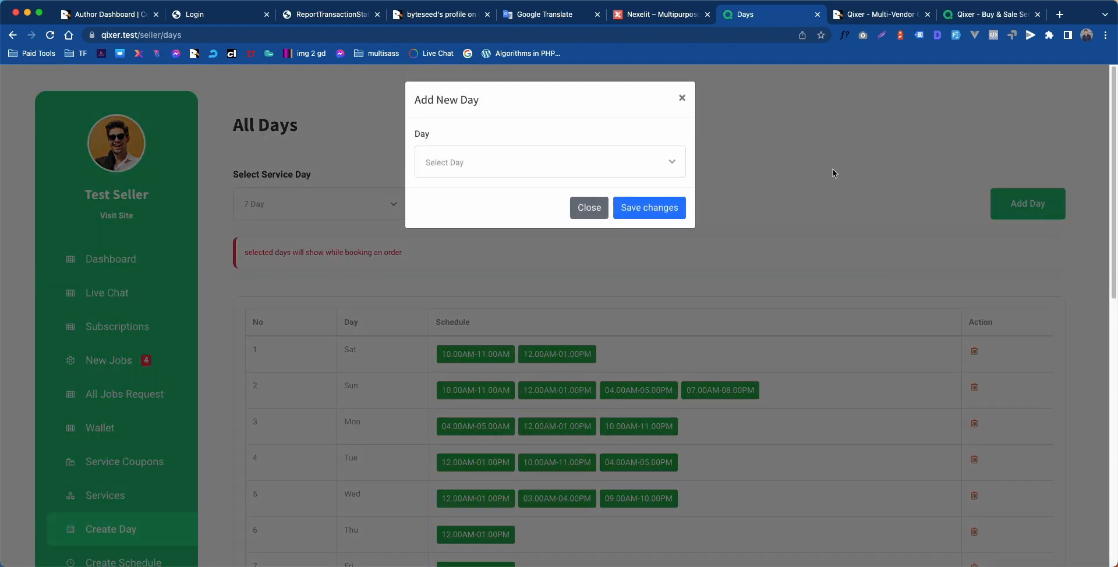
{"action": "left_click", "coordinate": [549, 162]}
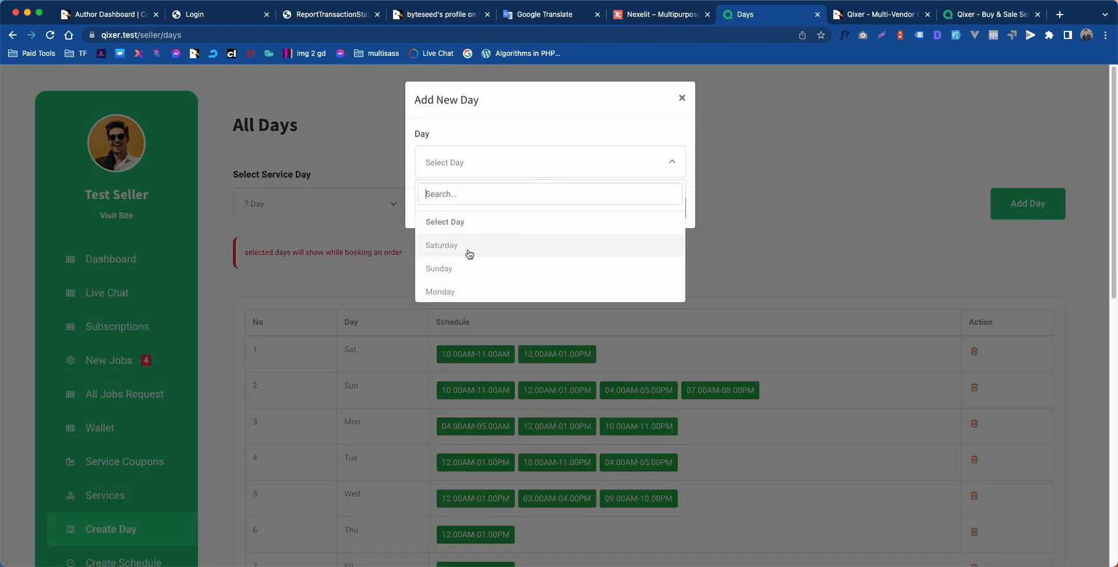
{"action": "left_click", "coordinate": [441, 244]}
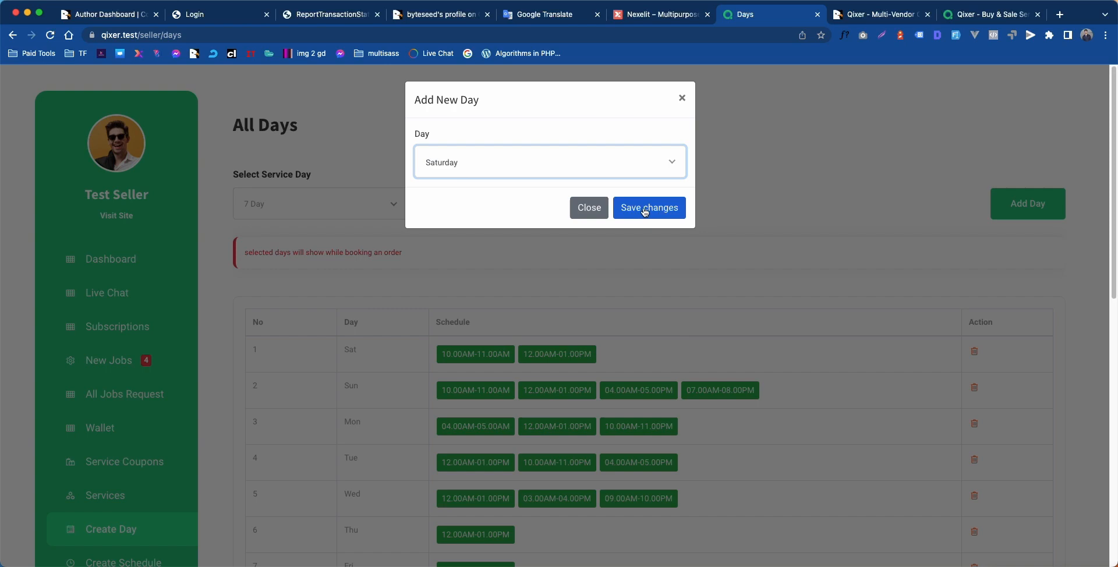
{"action": "left_click", "coordinate": [648, 207]}
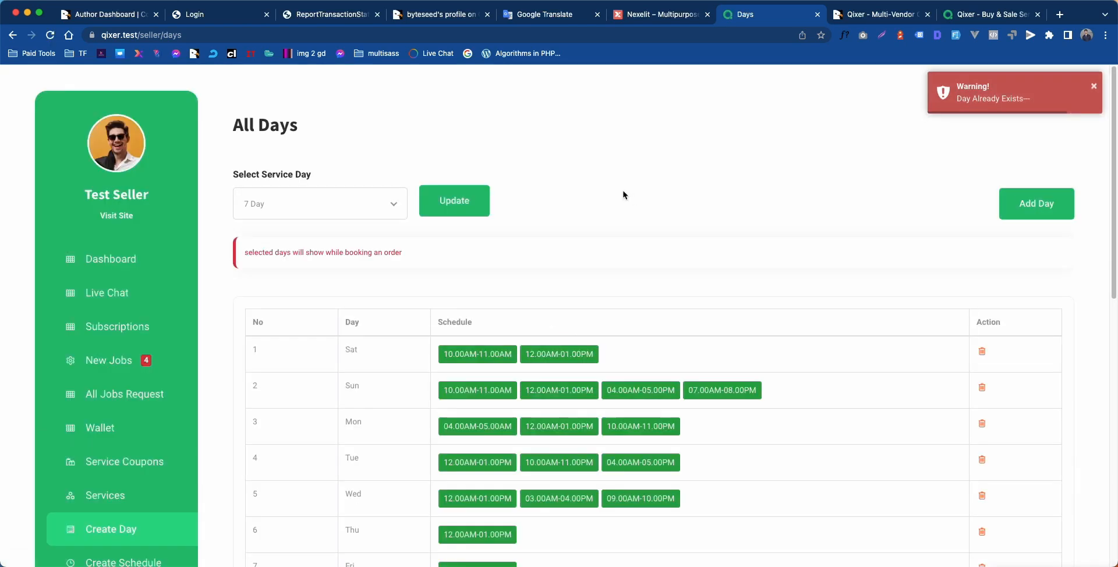
Scroll through the days table and go to the All Schedules page via Create Schedule.
{"action": "scroll", "scroll_direction": "down", "scroll_amount": 3}
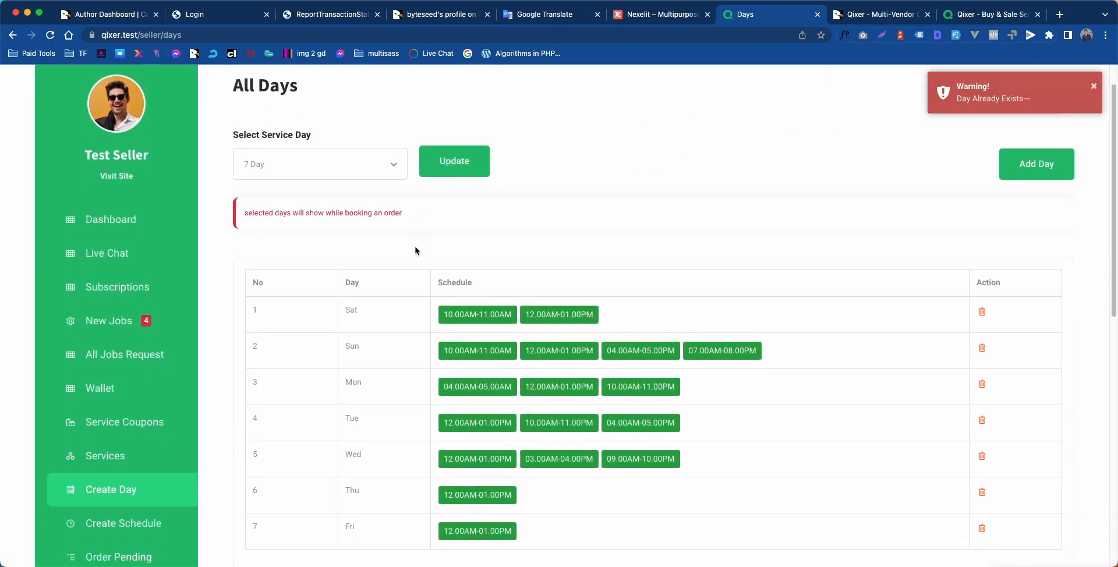
{"action": "scroll", "scroll_direction": "down", "scroll_amount": 3}
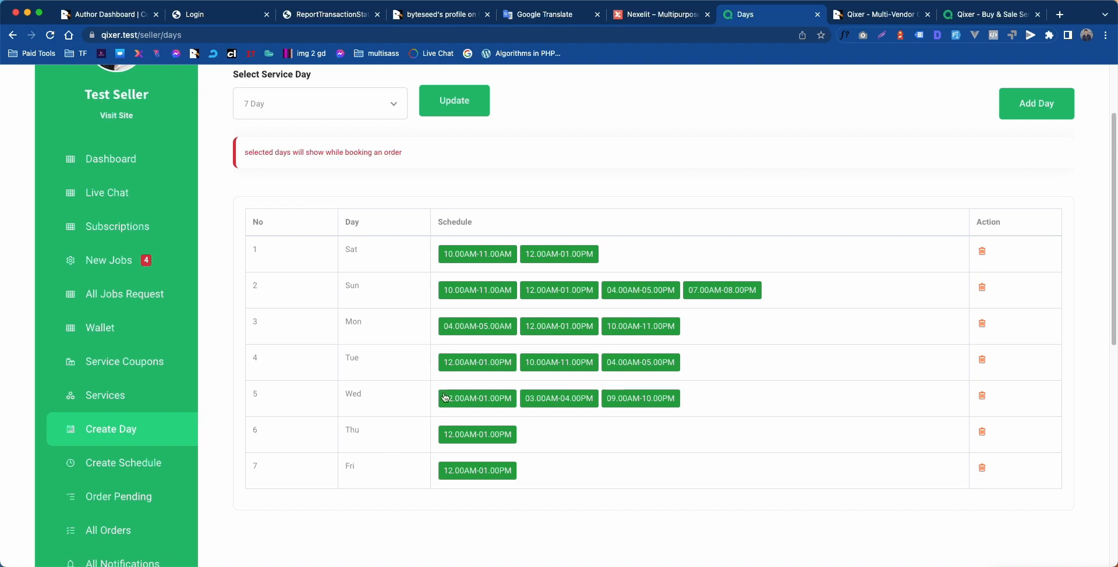
{"action": "scroll", "scroll_direction": "down", "scroll_amount": 3}
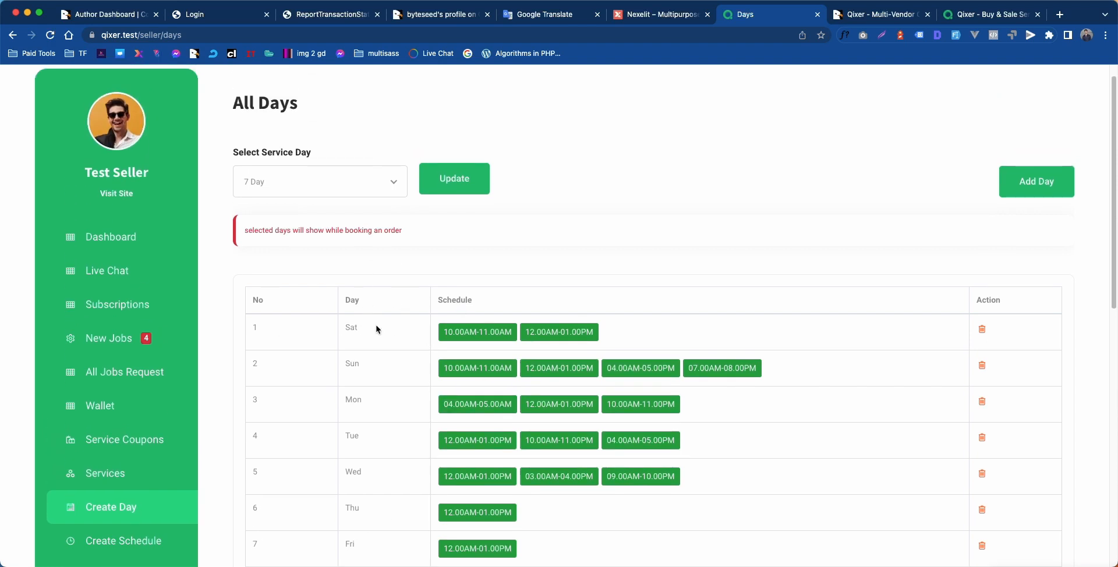
{"action": "mouse_move", "coordinate": [853, 183]}
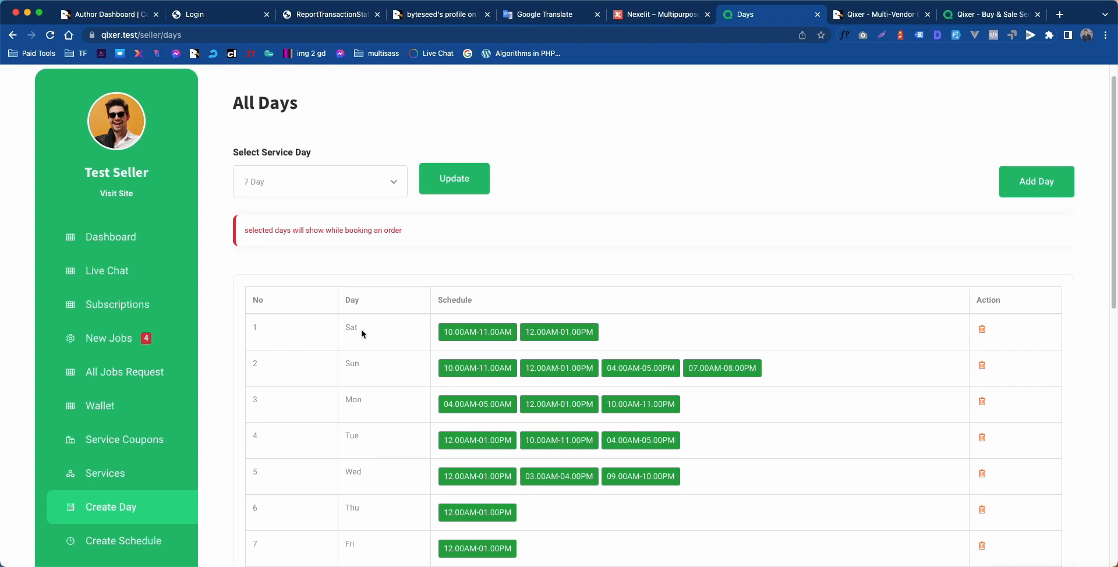
{"action": "scroll", "scroll_direction": "down", "scroll_amount": 3}
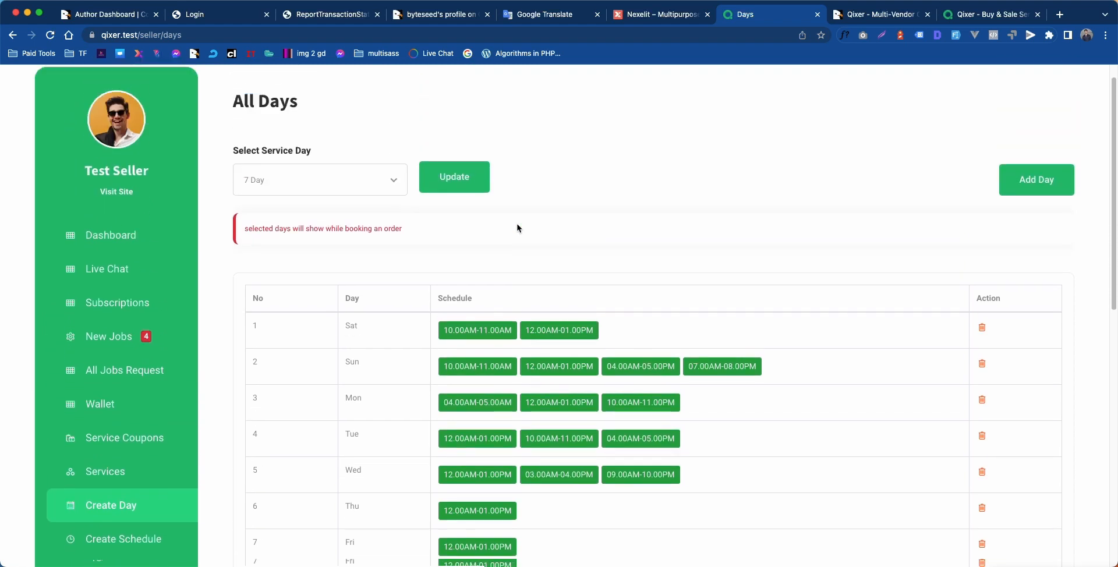
{"action": "scroll", "scroll_direction": "down", "scroll_amount": 3}
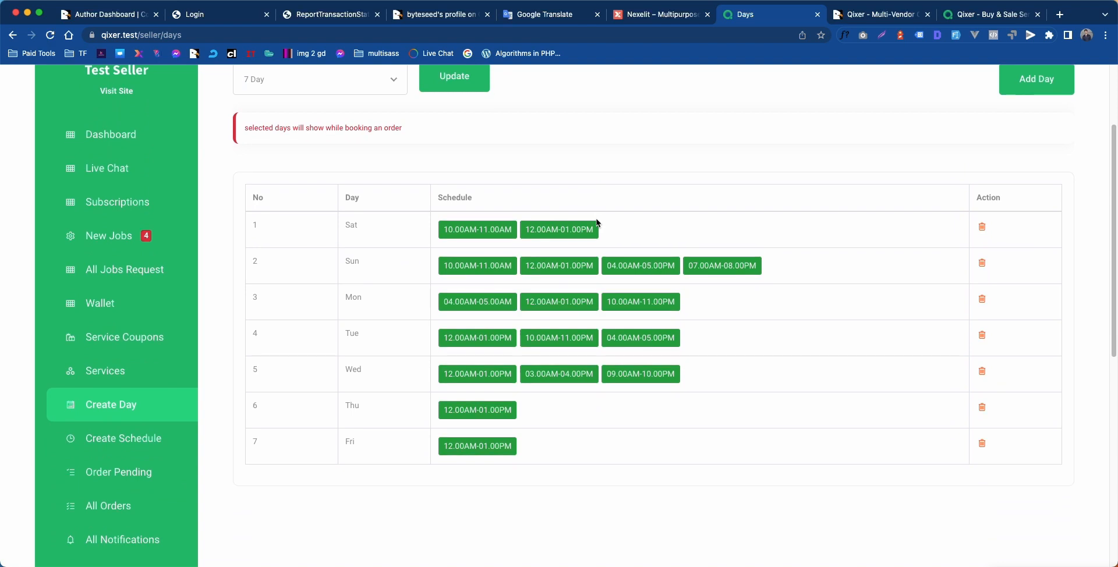
{"action": "mouse_move", "coordinate": [117, 451]}
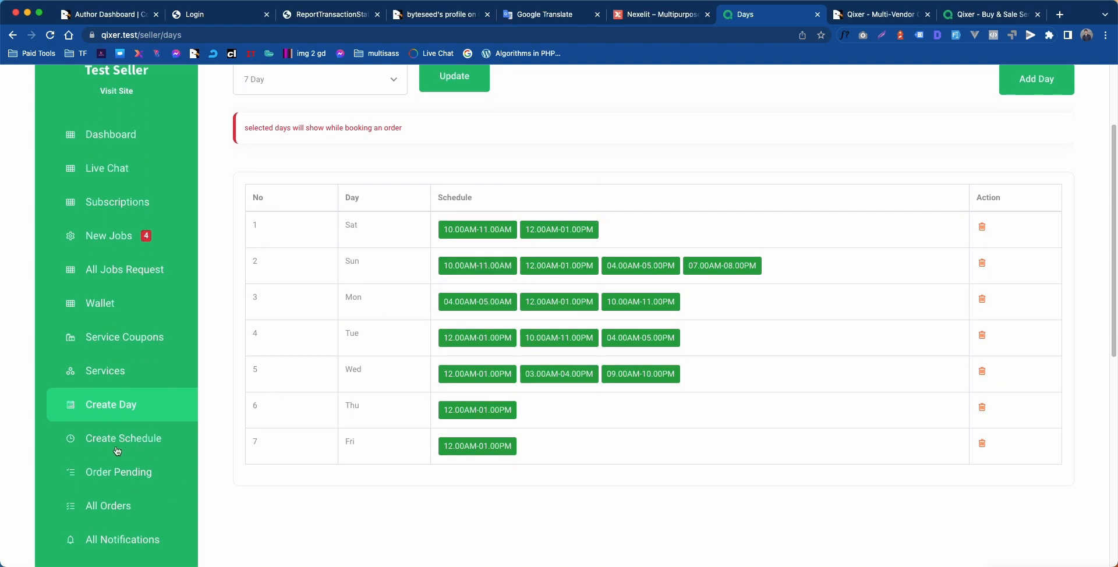
{"action": "left_click", "coordinate": [122, 438]}
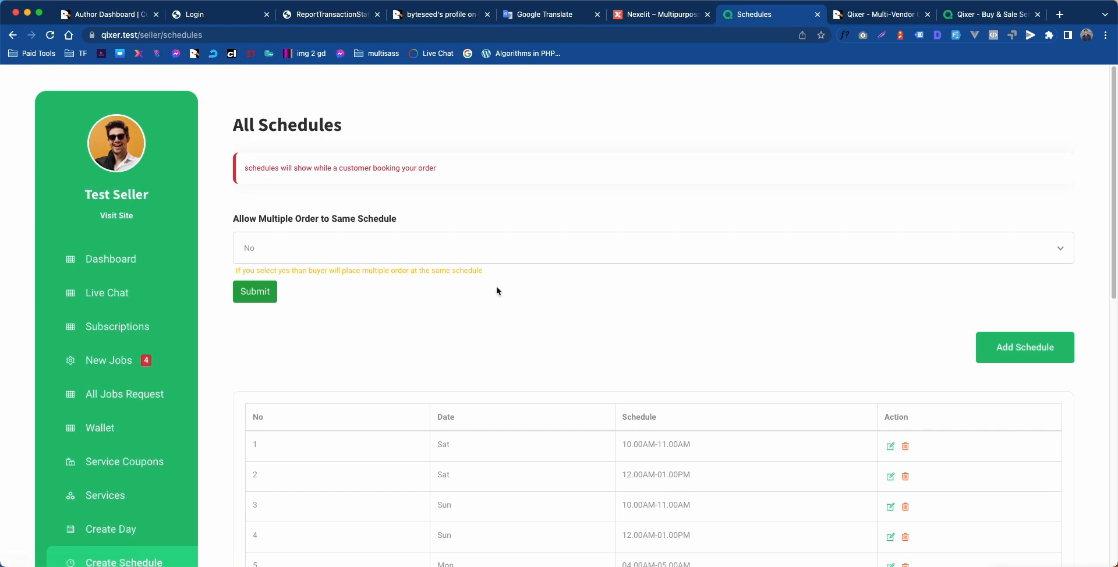
{"action": "scroll", "scroll_direction": "down", "scroll_amount": 3}
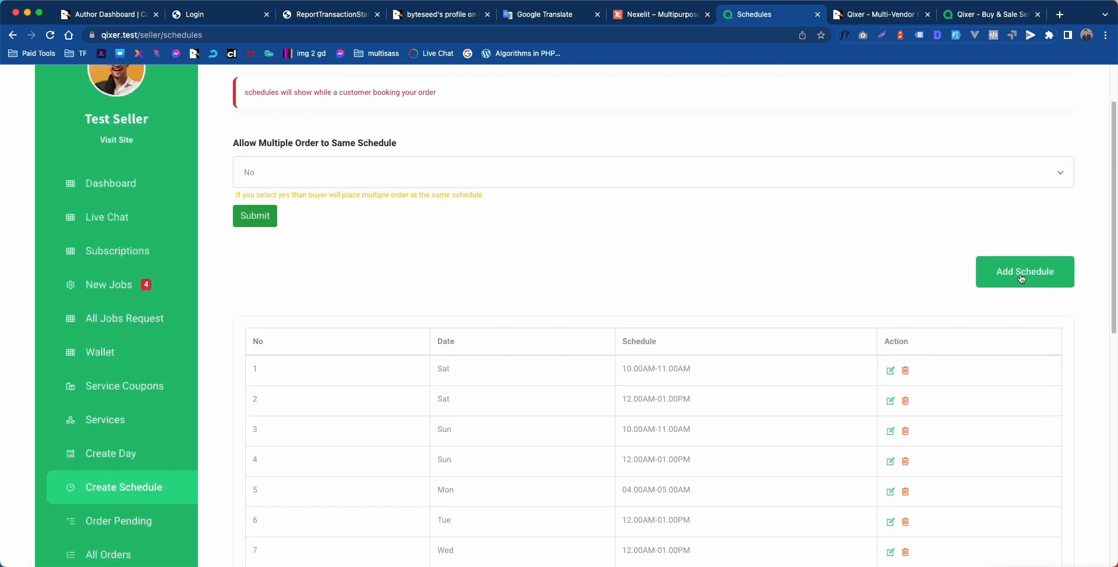
Start a new schedule for Sat with the time 10:00Am - 11:00PM.
{"action": "left_click", "coordinate": [1024, 271]}
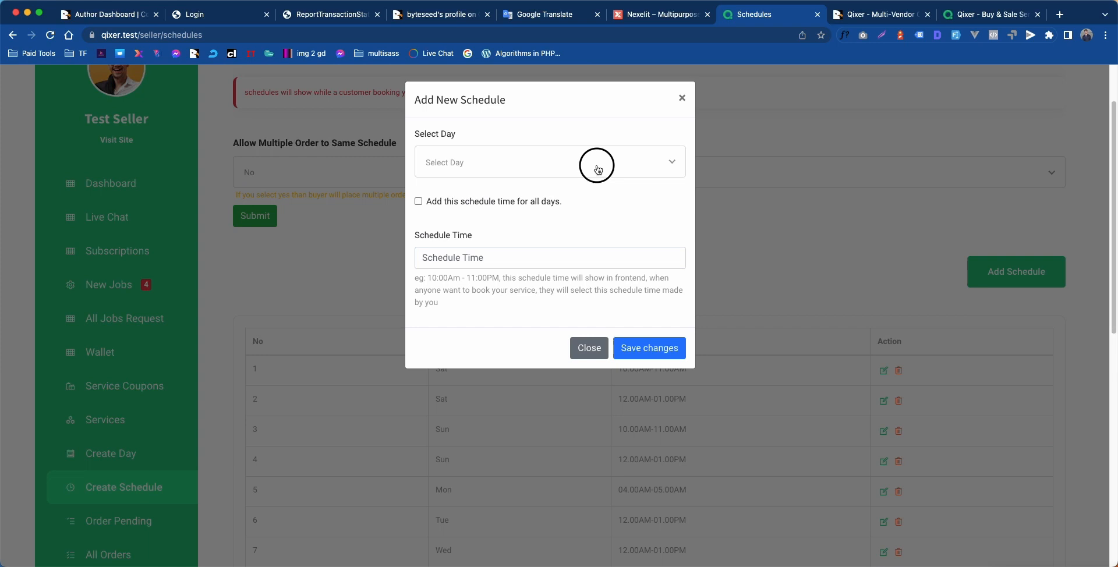
{"action": "left_click", "coordinate": [549, 162]}
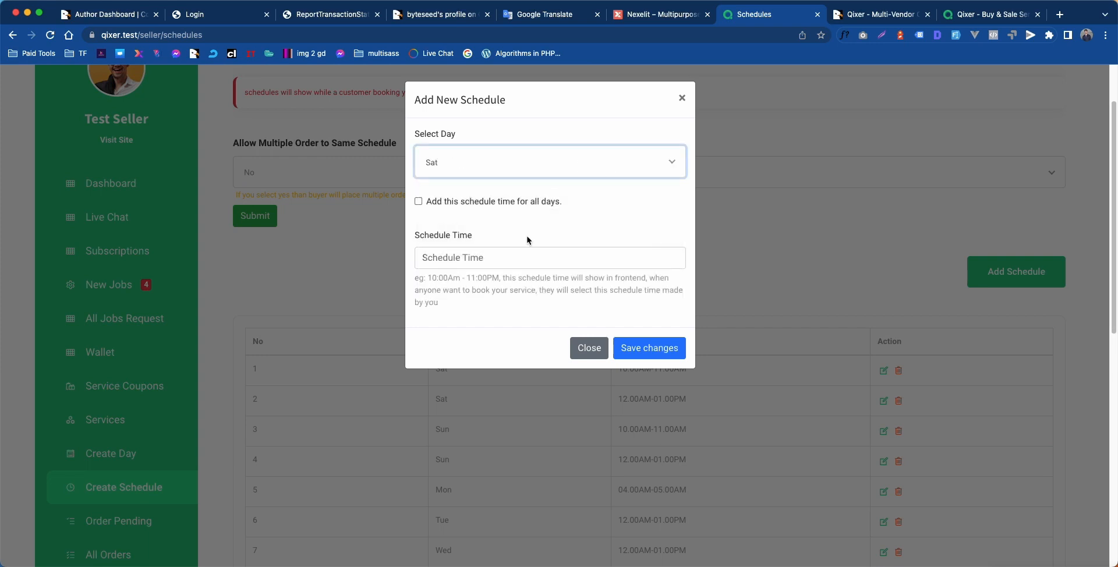
{"action": "double_click", "coordinate": [439, 277]}
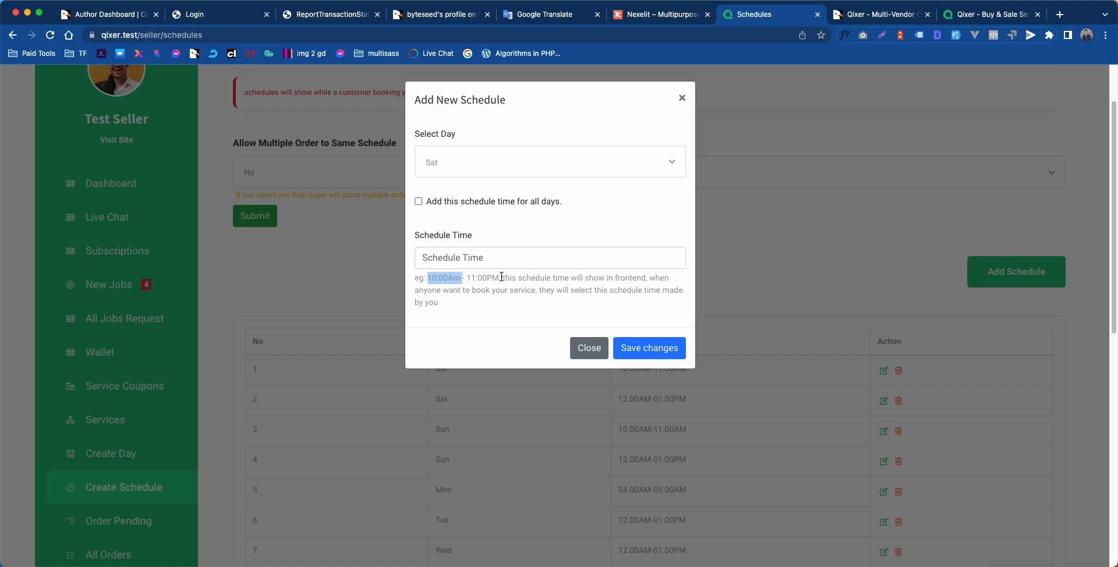
{"action": "type", "text": "10:00Am - 11:00PM,"}
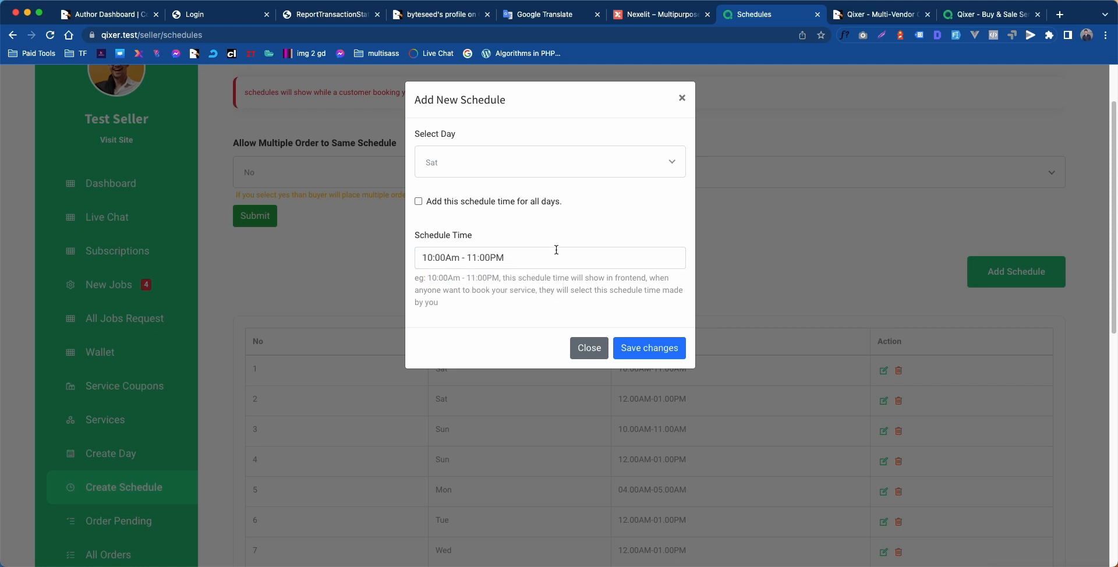
{"action": "left_click", "coordinate": [422, 258]}
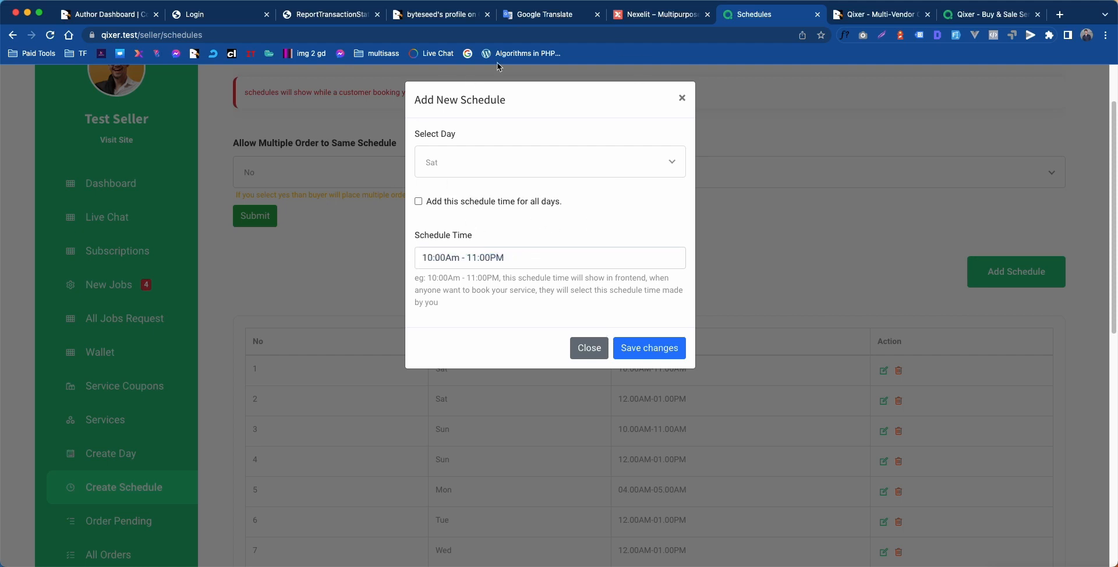
{"action": "mouse_move", "coordinate": [530, 211]}
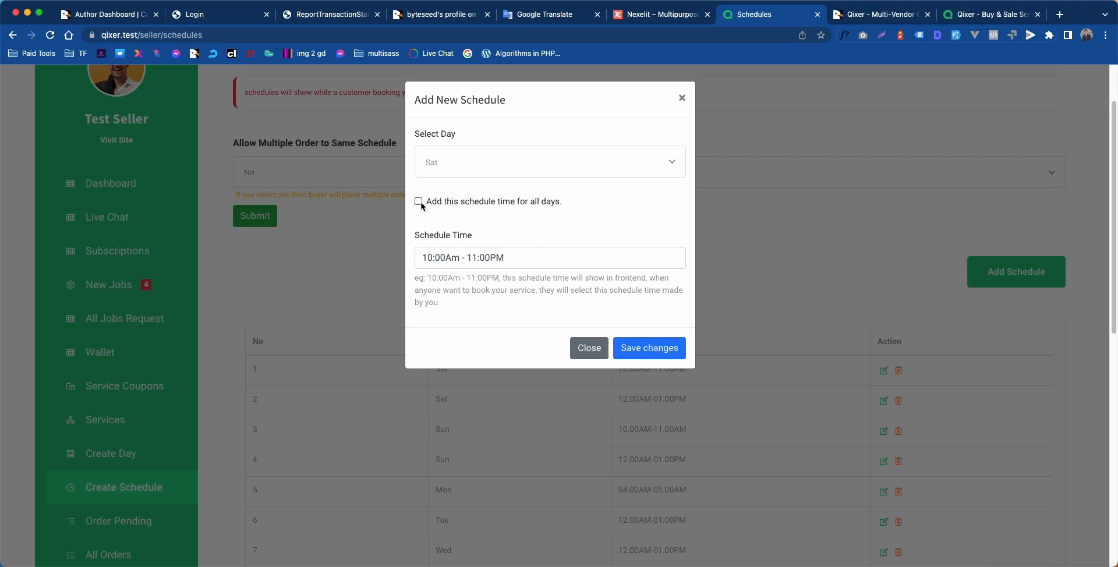
Leave 'all days' unchecked so it applies to Saturday only and save the schedule.
{"action": "left_click", "coordinate": [418, 201]}
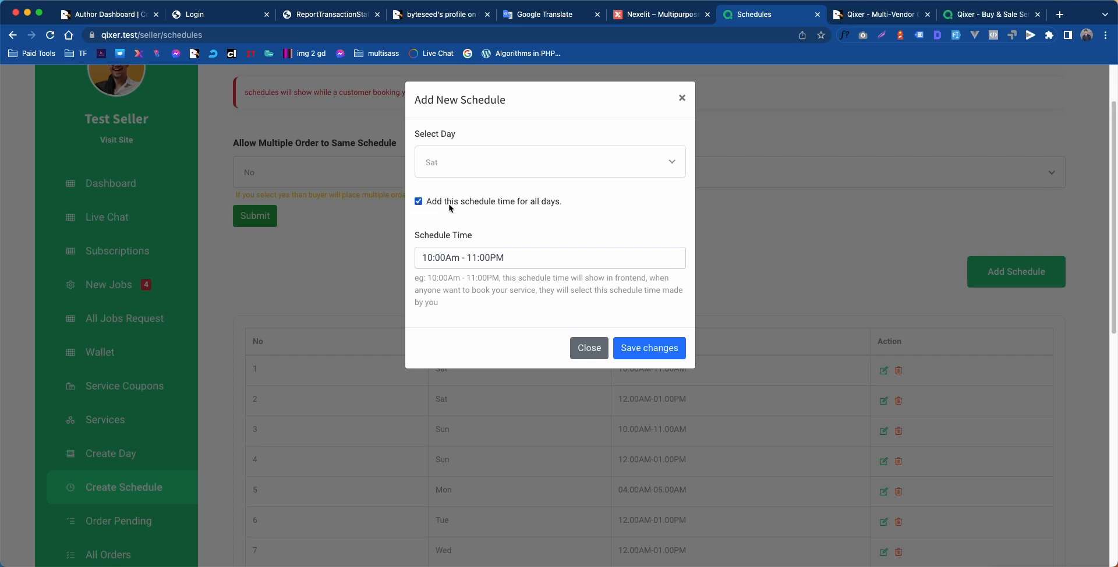
{"action": "triple_click", "coordinate": [463, 258]}
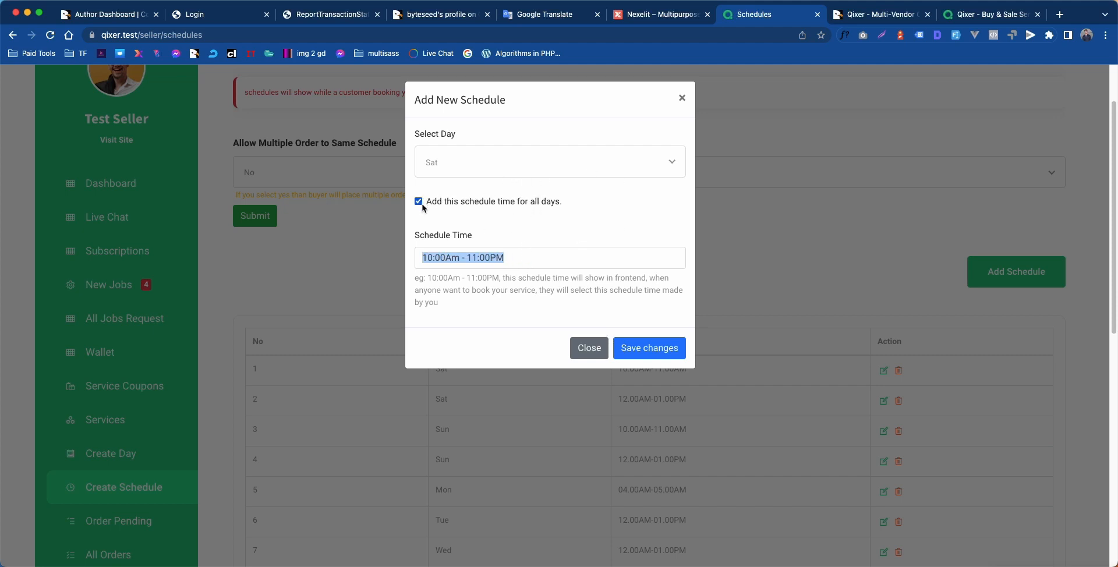
{"action": "left_click", "coordinate": [418, 201]}
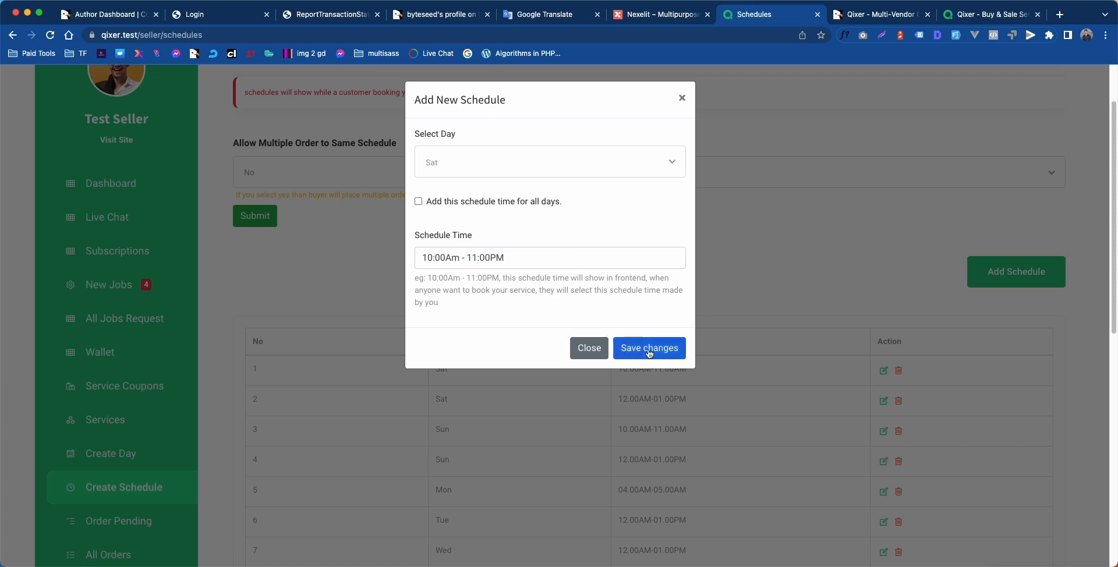
{"action": "left_click", "coordinate": [647, 349]}
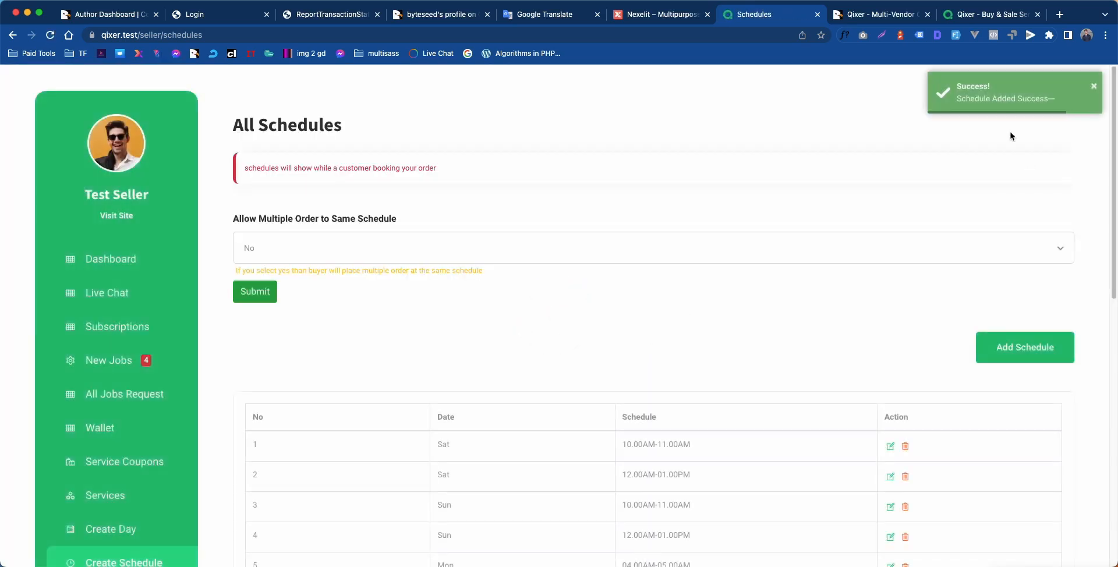
{"action": "mouse_move", "coordinate": [551, 320]}
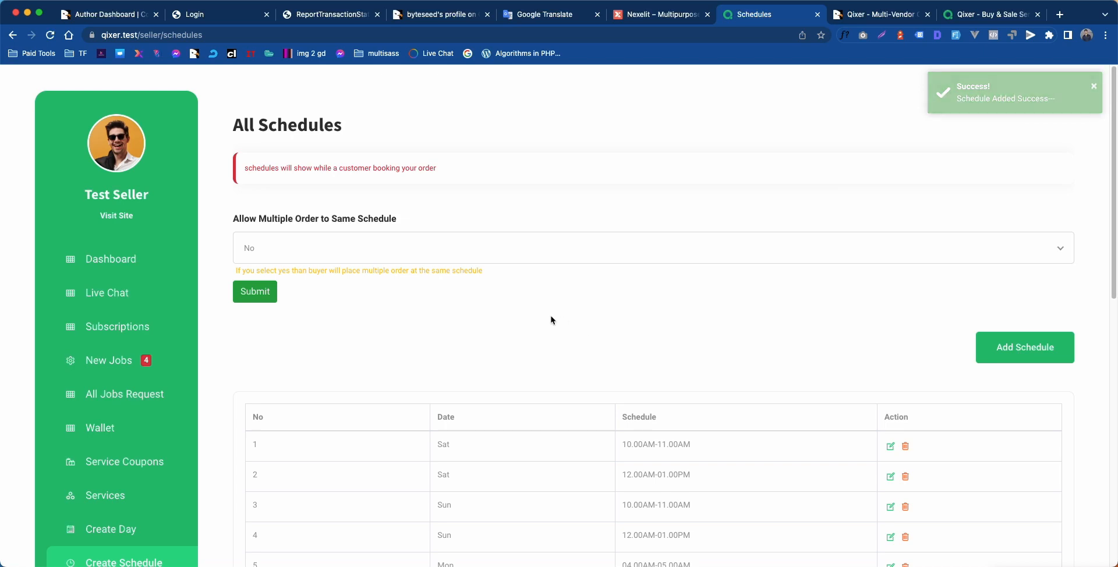
{"action": "scroll", "scroll_direction": "down", "scroll_amount": 3}
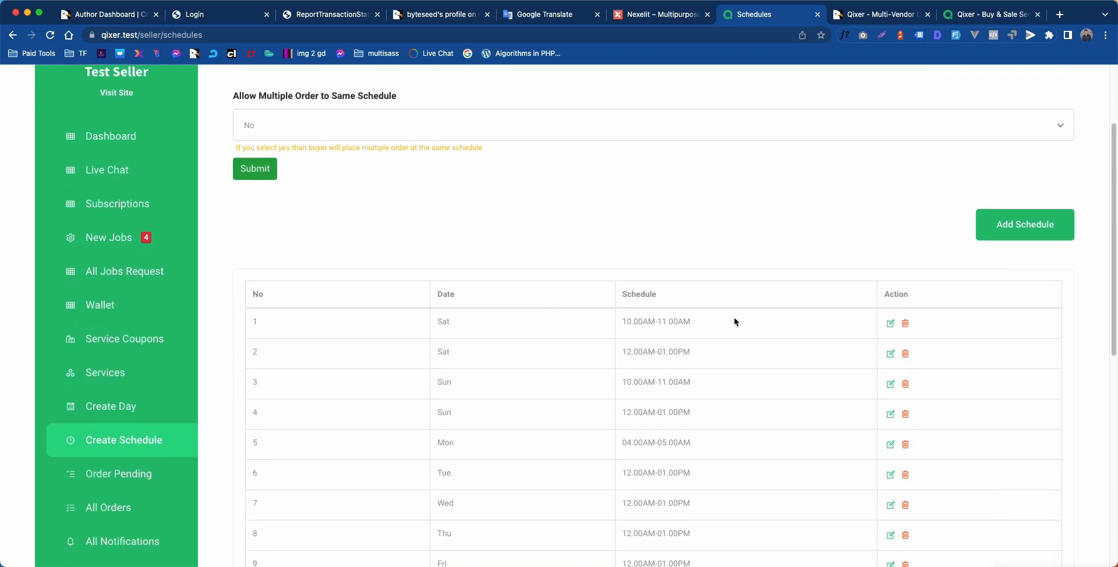
{"action": "scroll", "scroll_direction": "down", "scroll_amount": 3}
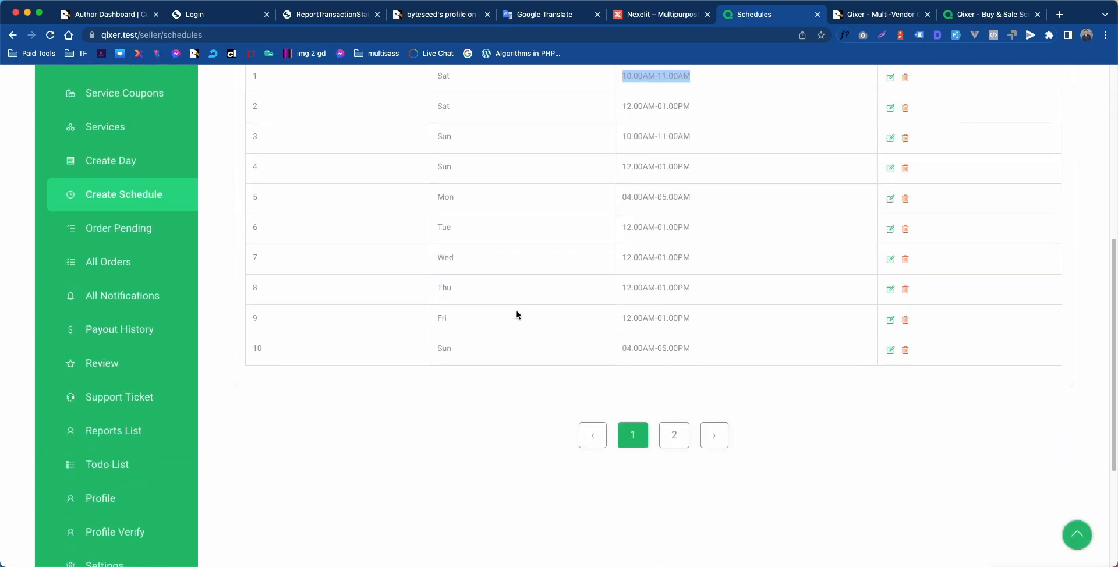
{"action": "scroll", "scroll_direction": "up", "scroll_amount": 3}
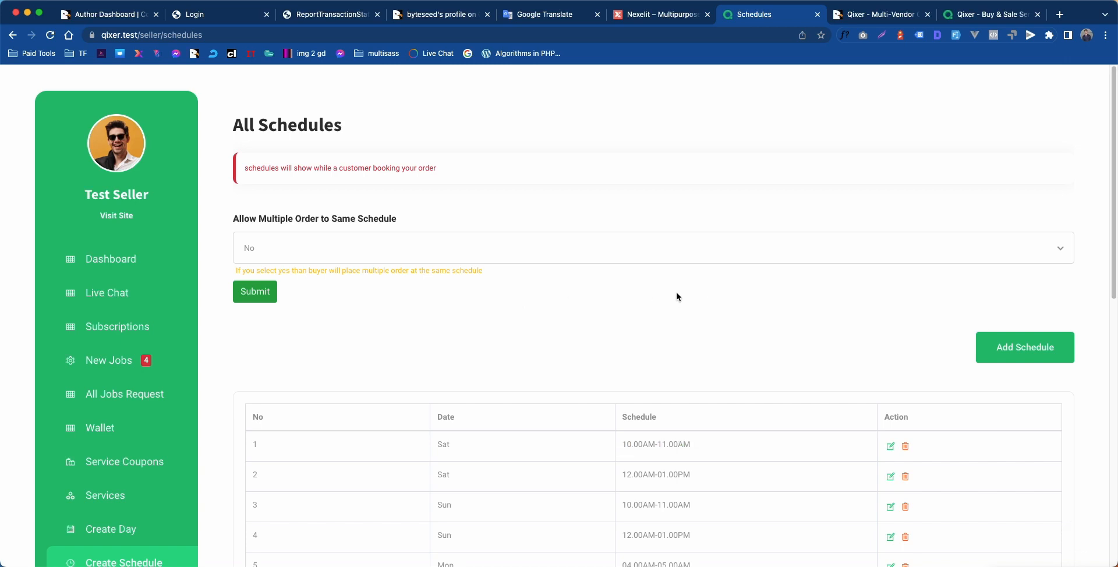
{"action": "mouse_move", "coordinate": [843, 276]}
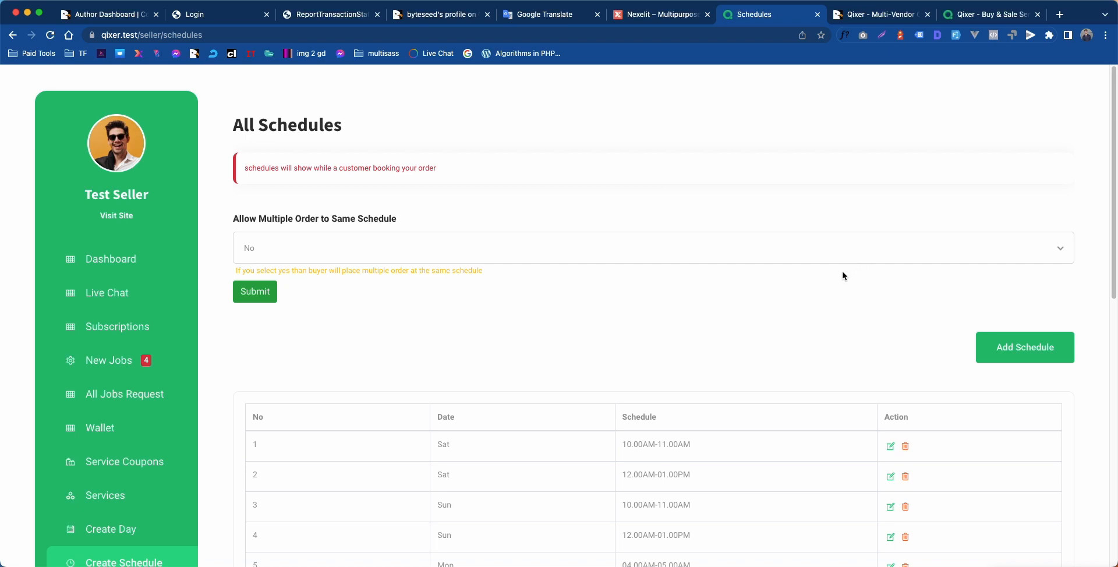
{"action": "mouse_move", "coordinate": [808, 284]}
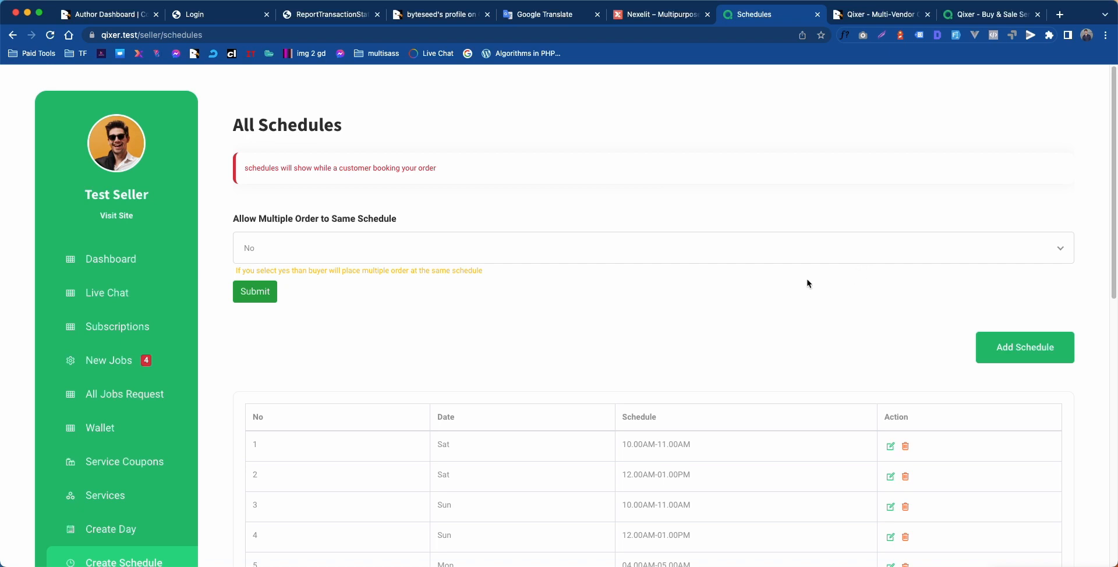
{"action": "mouse_move", "coordinate": [793, 286]}
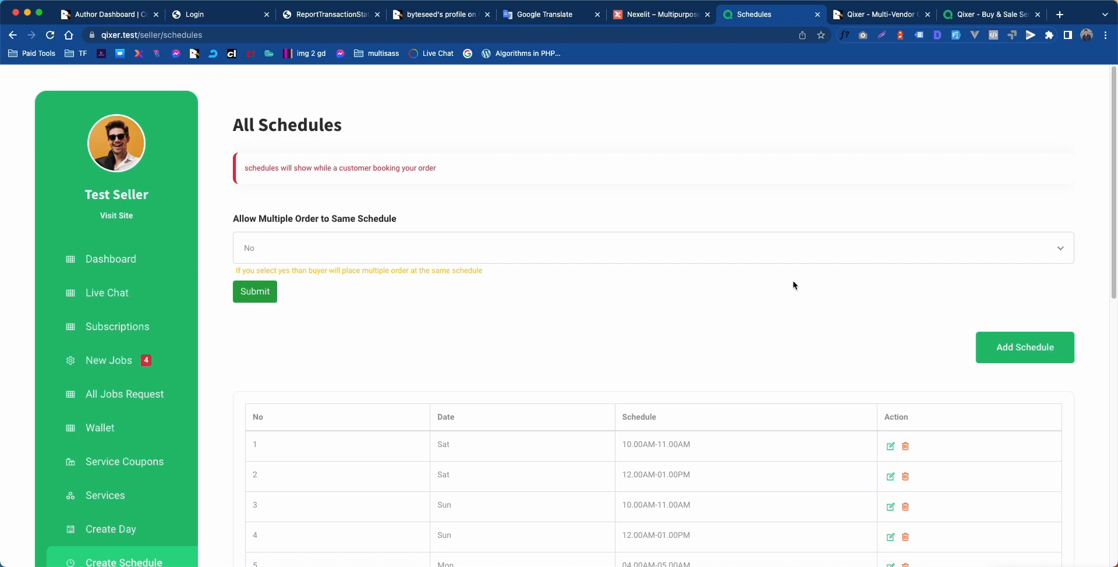
{"action": "mouse_move", "coordinate": [911, 242]}
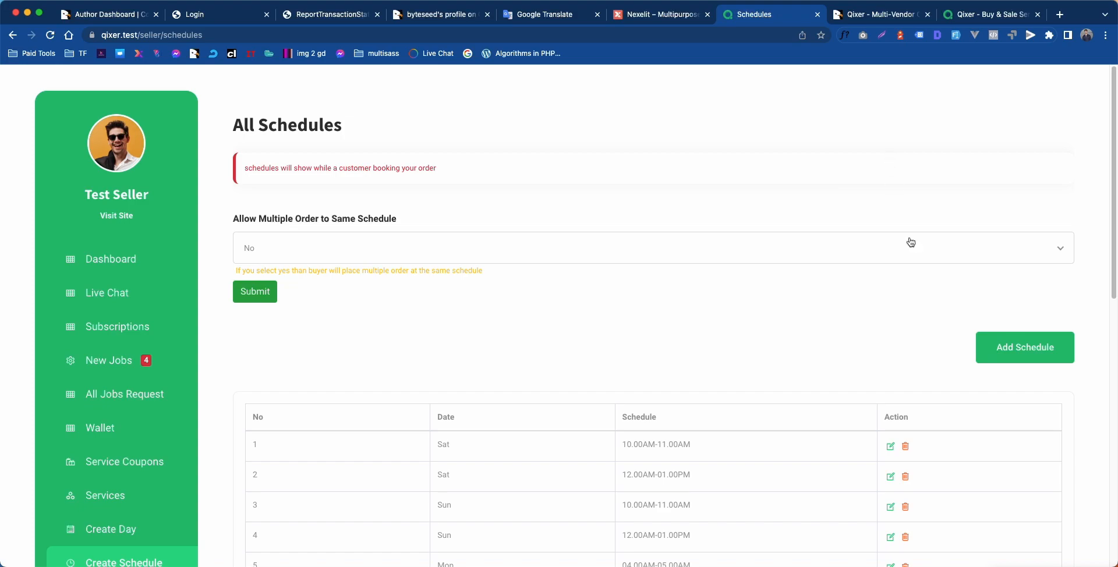